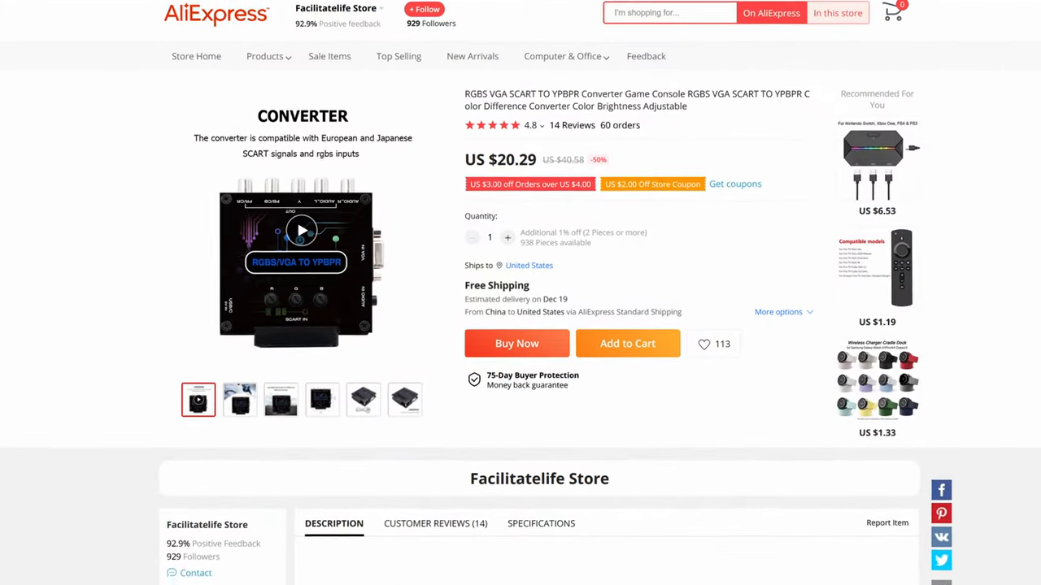
scroll("down", 3)
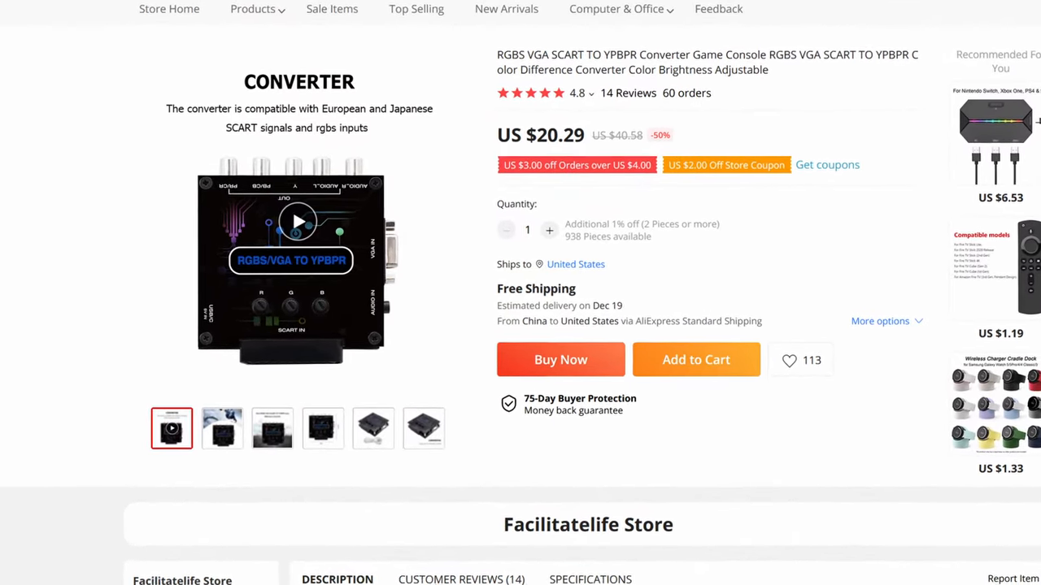